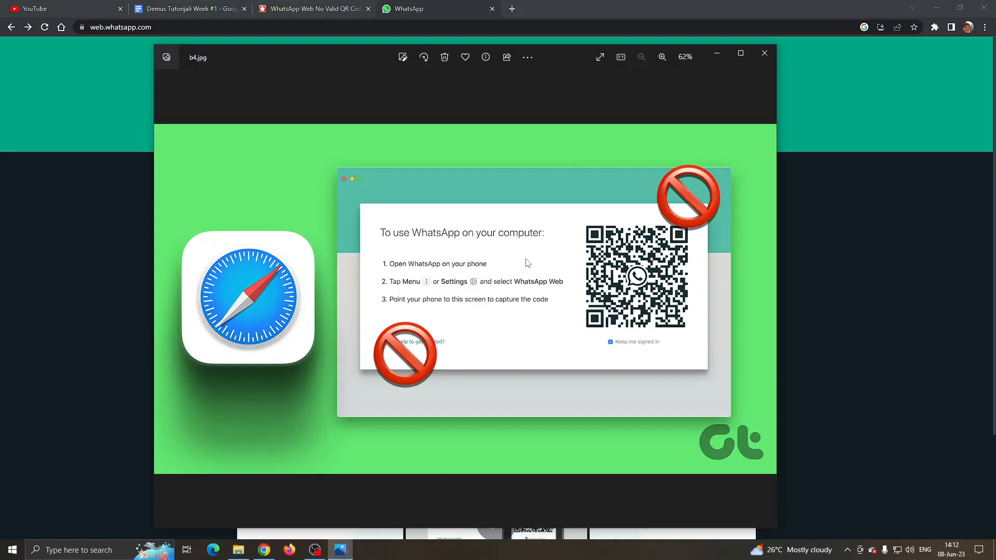
mouse_move(480, 272)
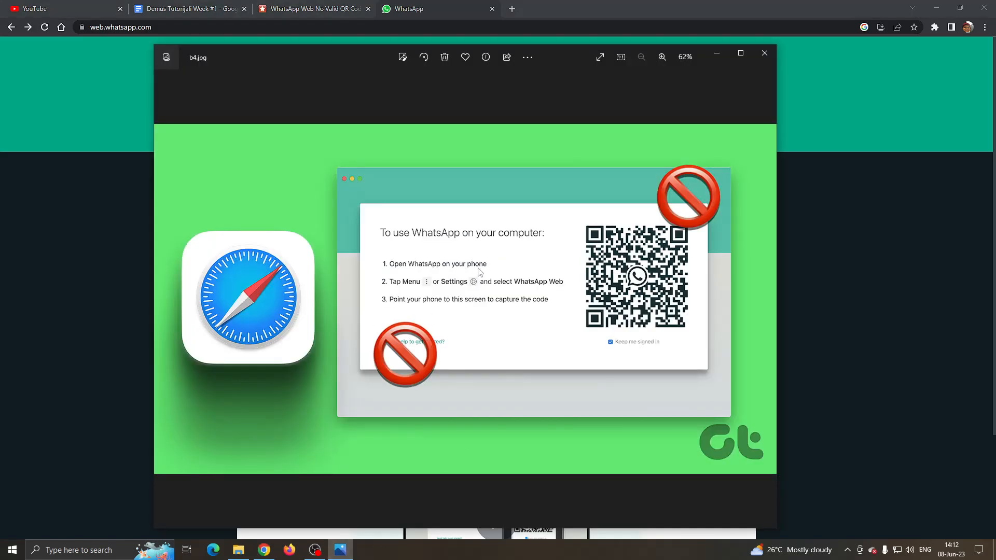
mouse_move(578, 295)
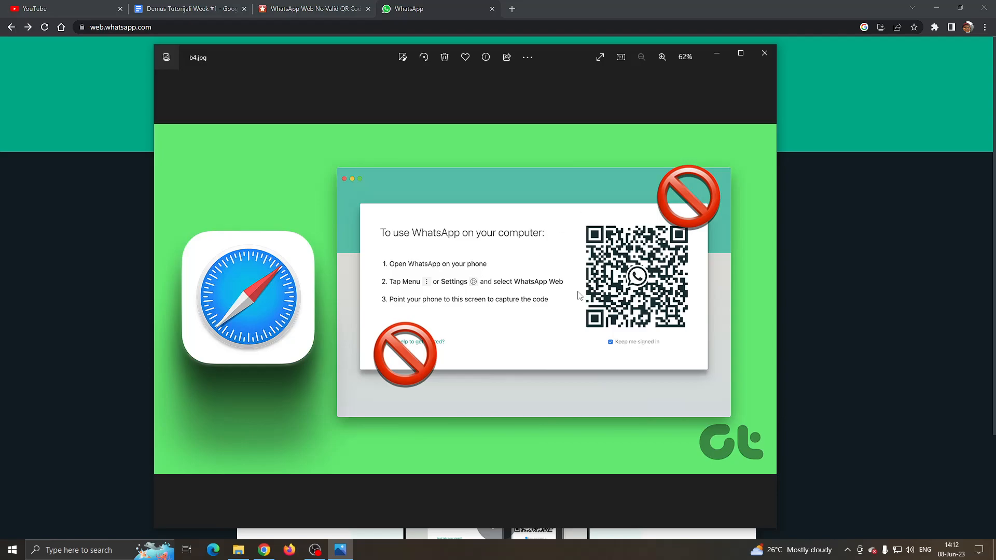
mouse_move(554, 244)
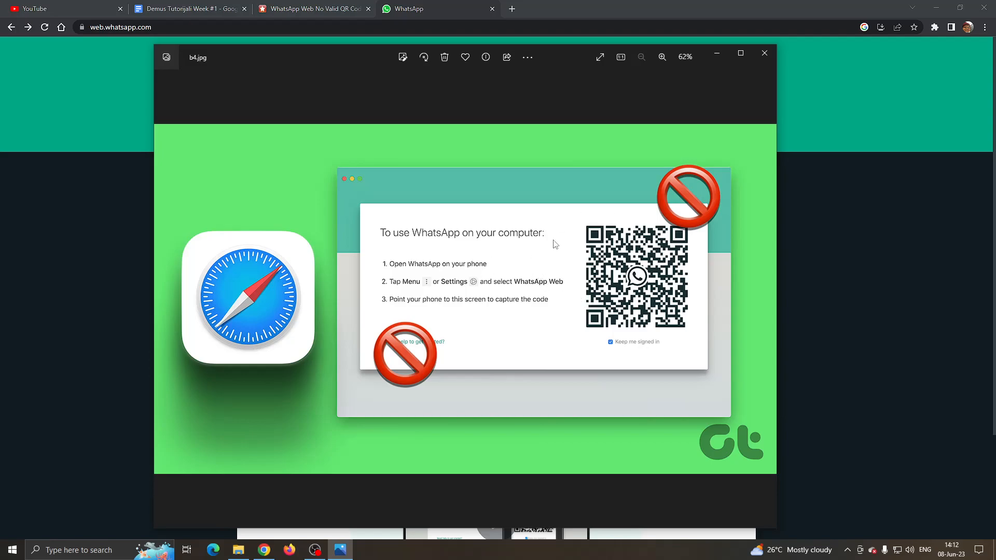
mouse_move(532, 251)
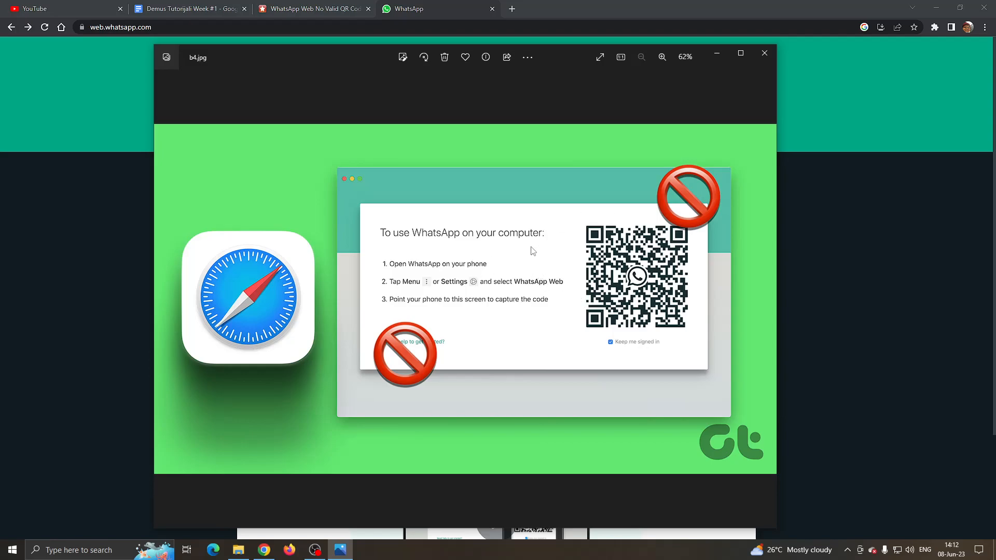
mouse_move(508, 243)
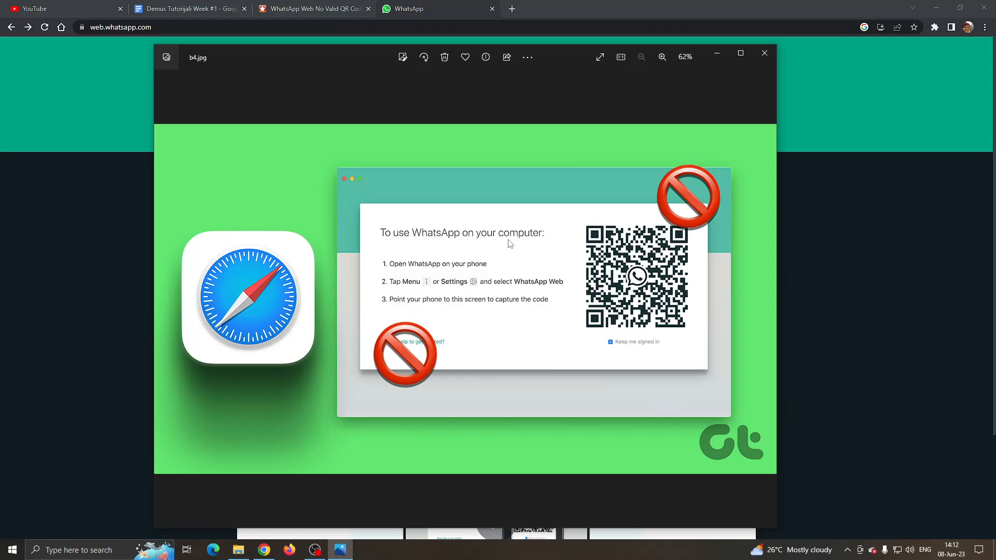
mouse_move(496, 247)
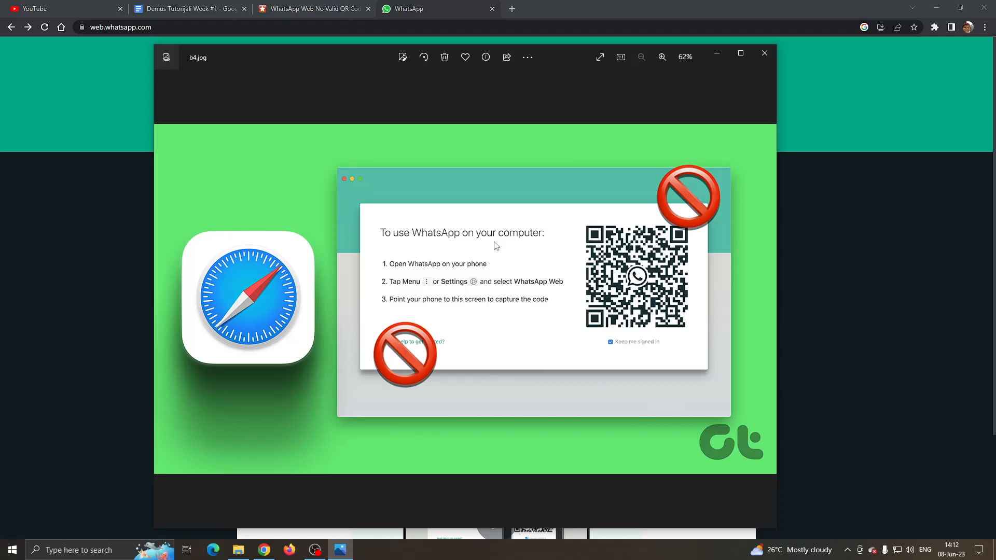
mouse_move(482, 239)
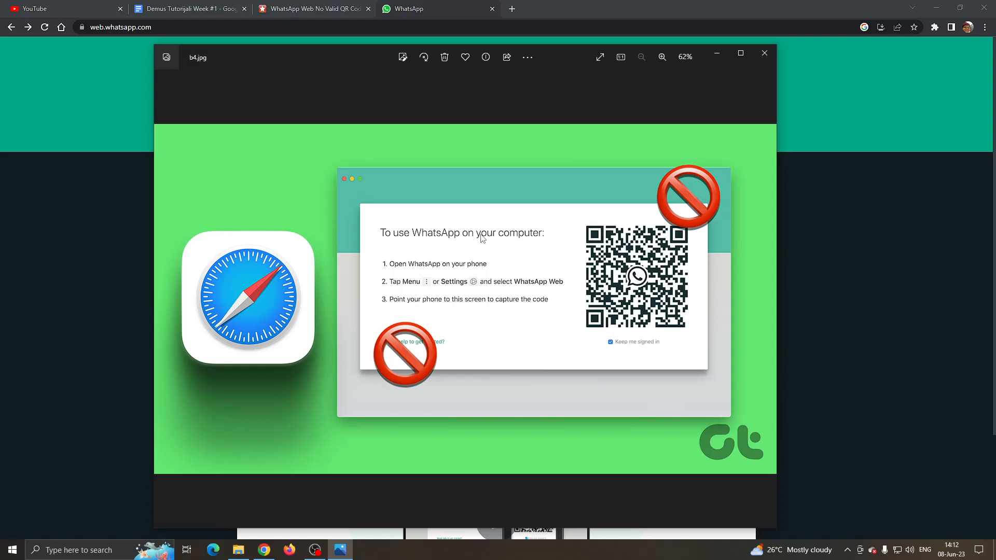
mouse_move(486, 269)
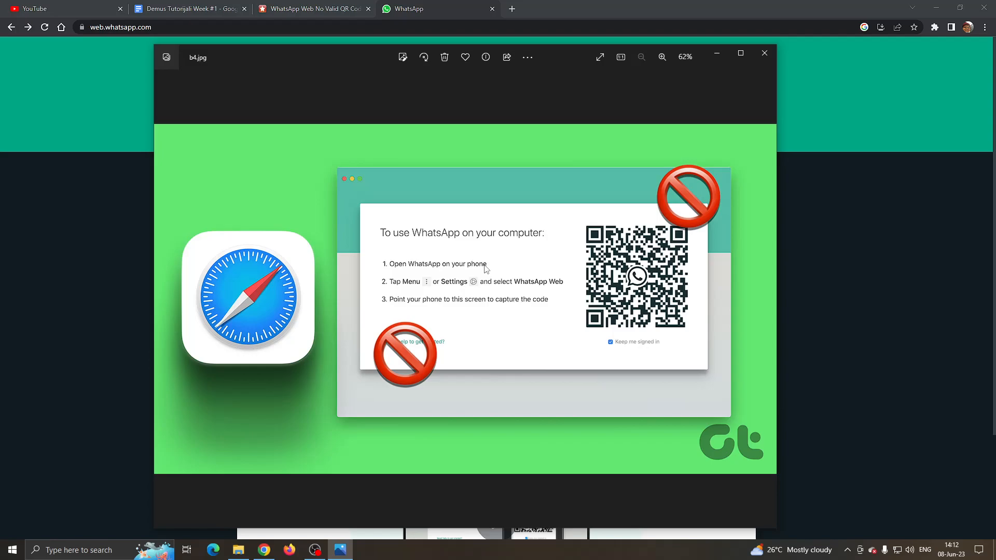
Close the blocked-QR example image twice, leaving the live web.whatsapp.com QR login page visible.
left_click(765, 53)
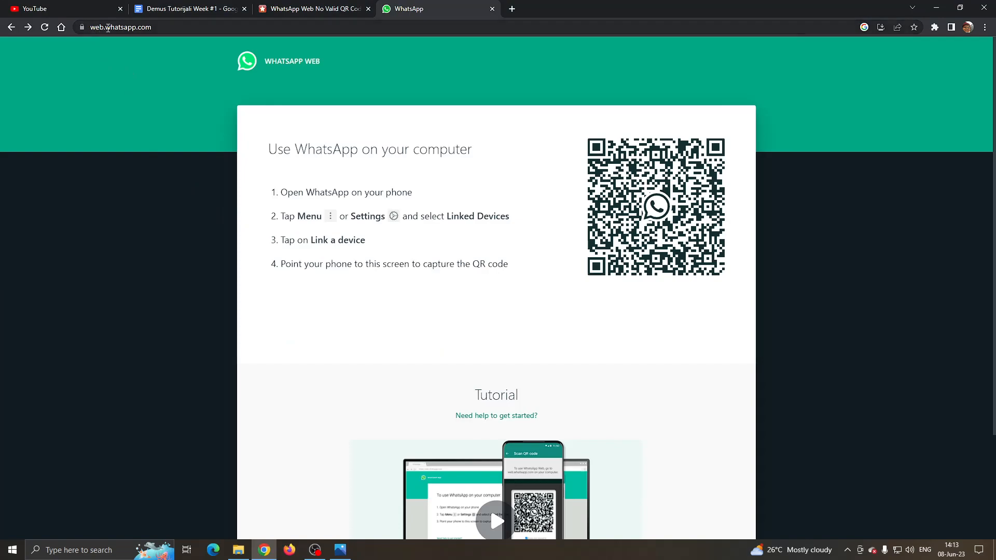
mouse_move(129, 107)
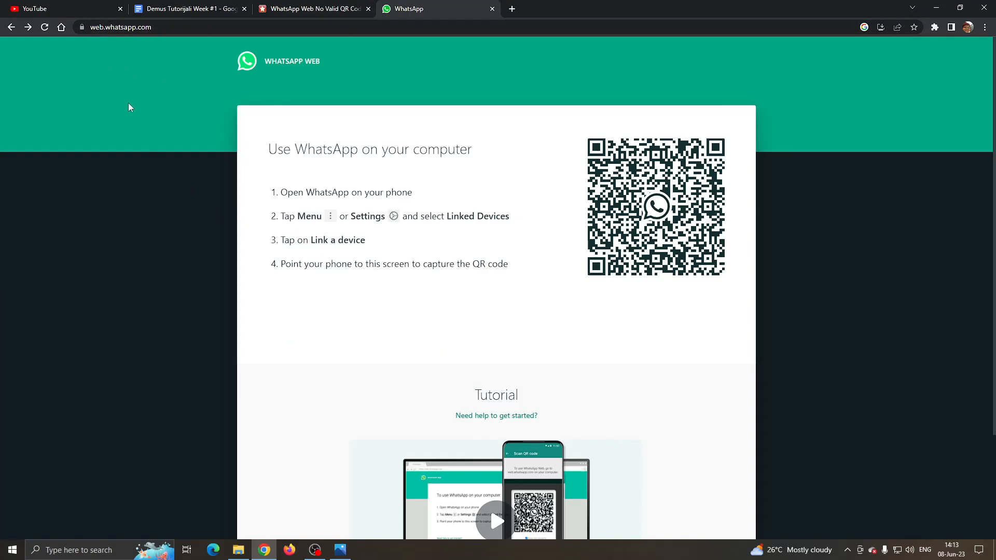
mouse_move(337, 215)
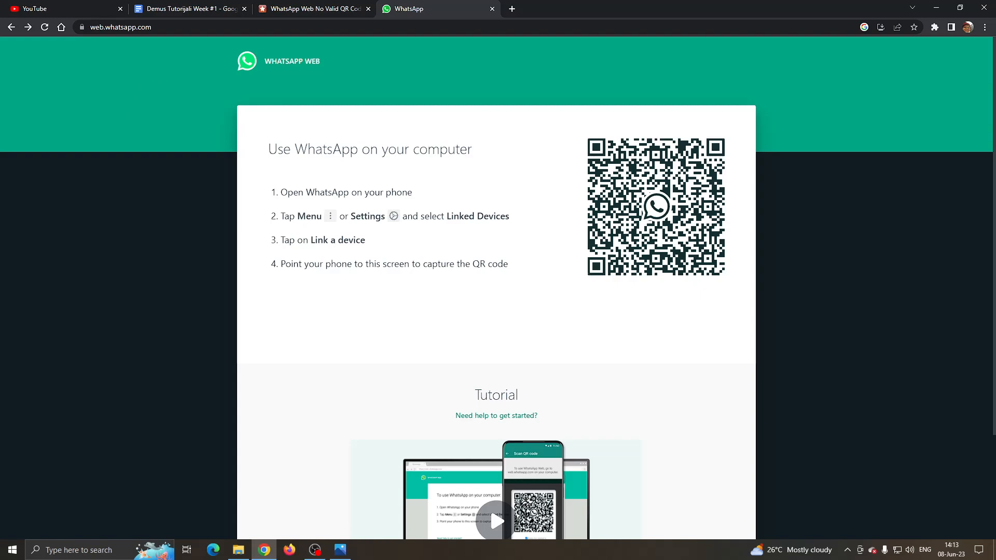
mouse_move(555, 202)
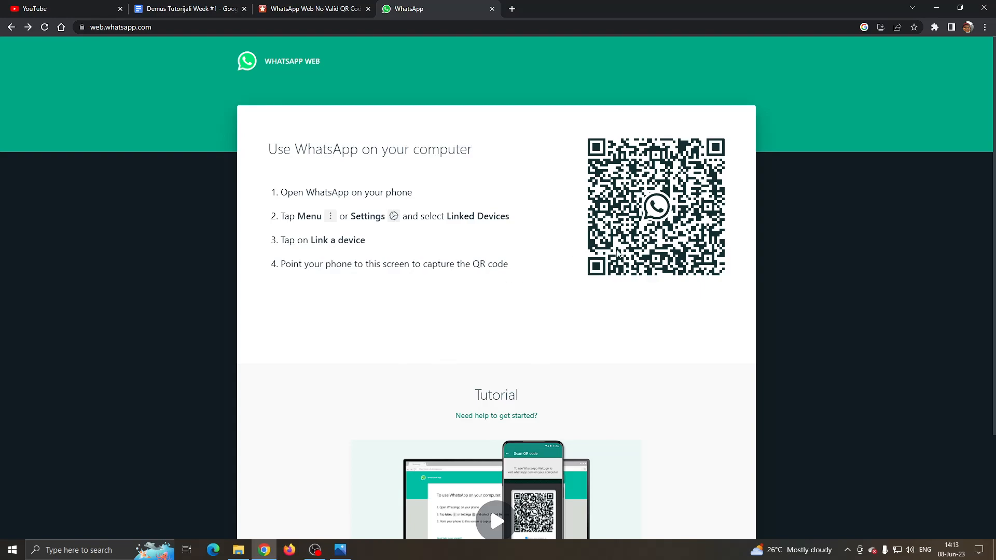
mouse_move(472, 216)
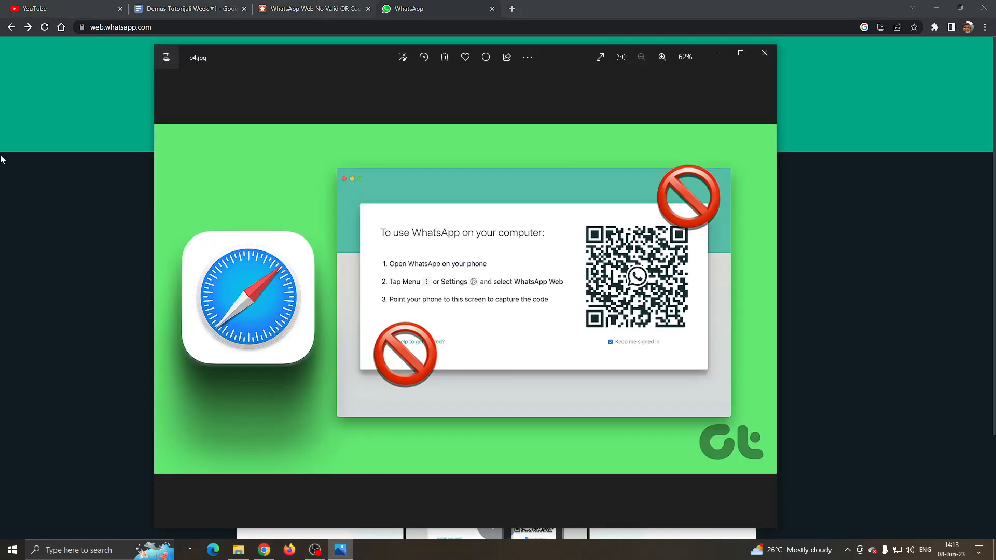
left_click(765, 53)
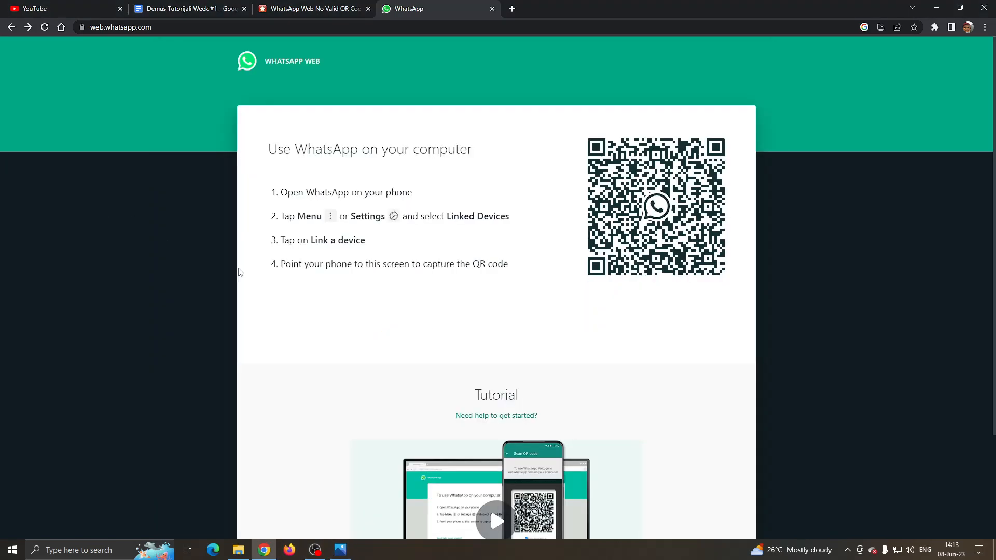
left_click(312, 9)
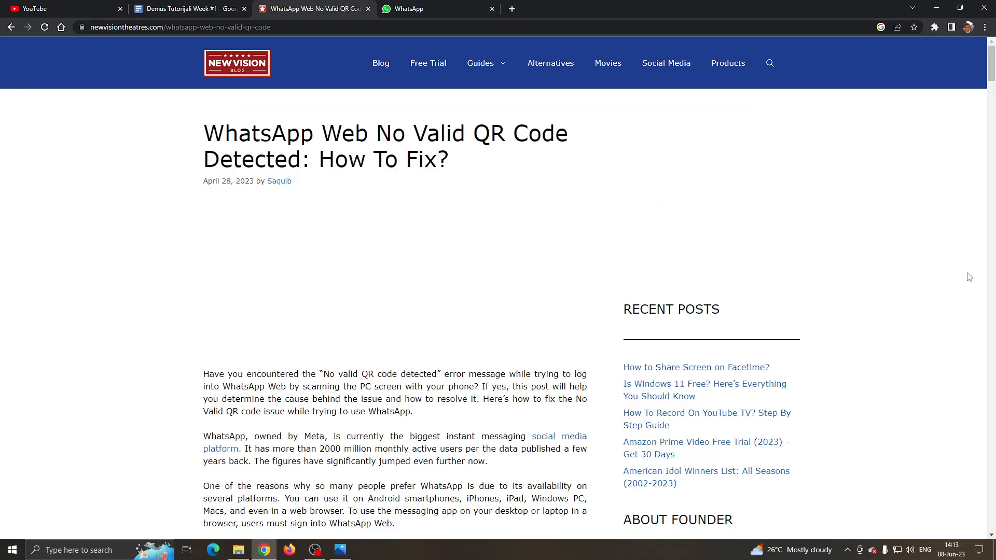
scroll("down", 3)
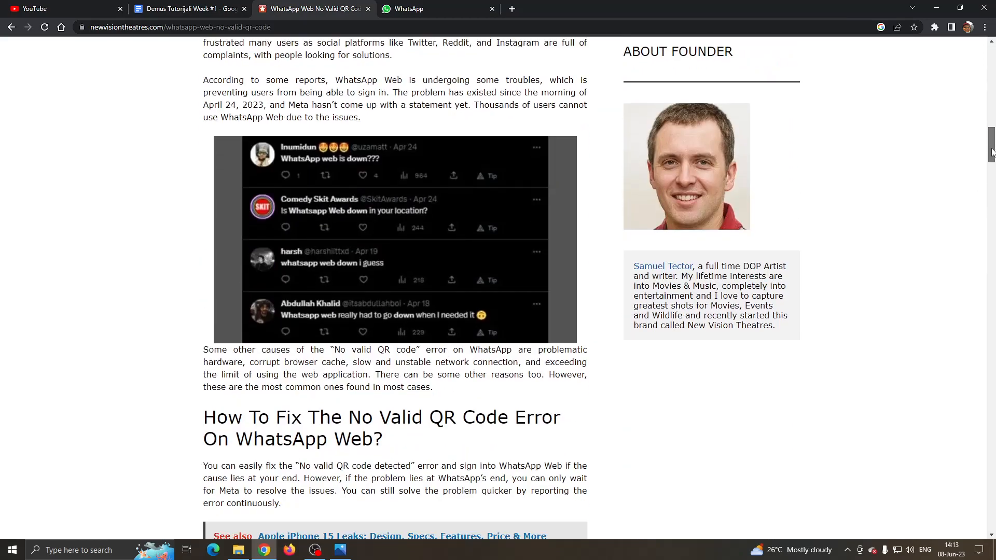
scroll("down", 3)
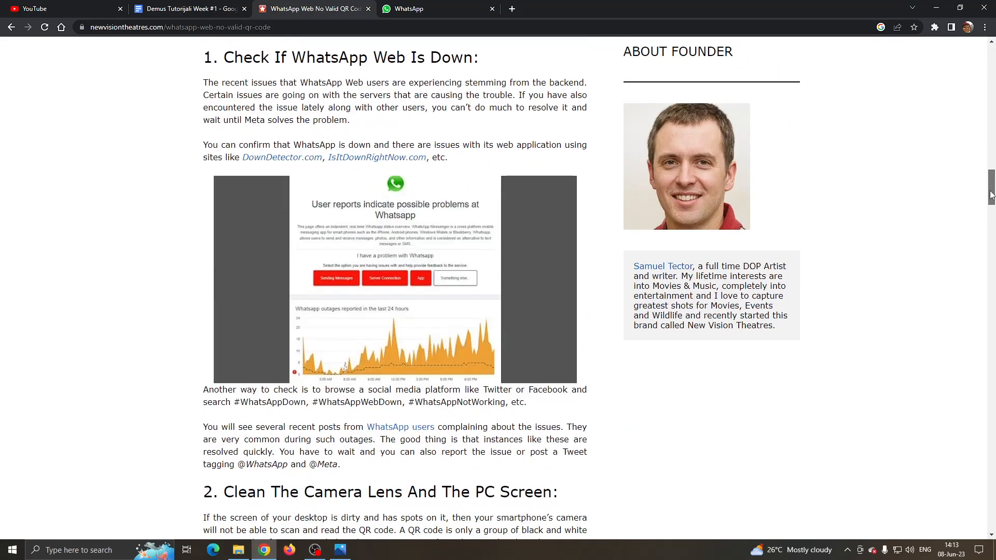
scroll("down", 3)
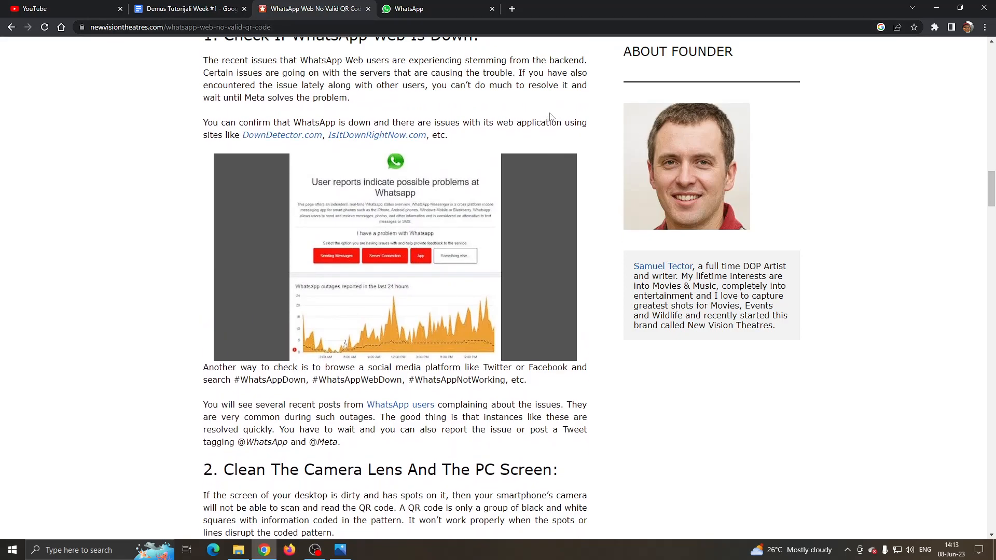
left_click(419, 8)
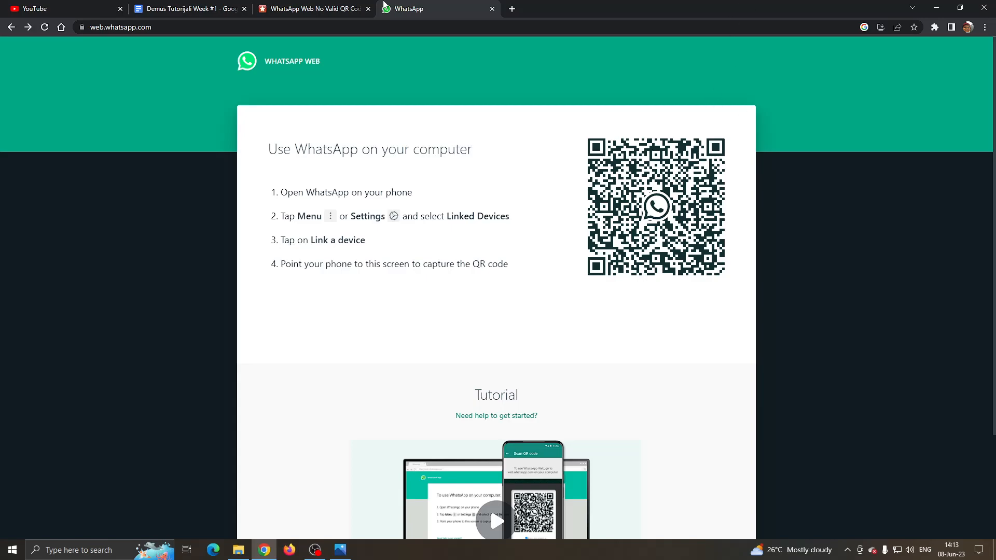
Compare the article's section 3 camera-lens and internet-connection fixes against the WhatsApp QR page.
left_click(311, 9)
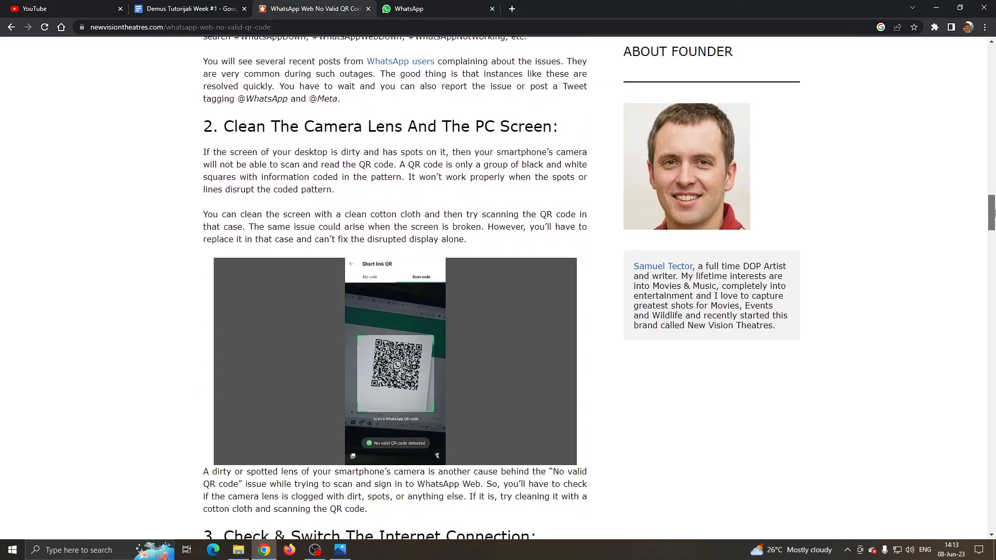
left_click(437, 8)
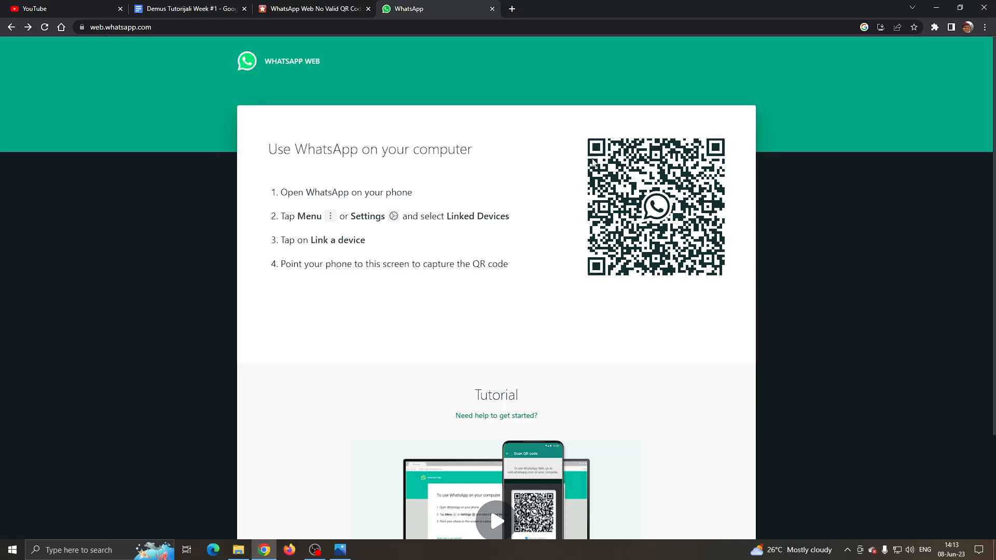
left_click(312, 9)
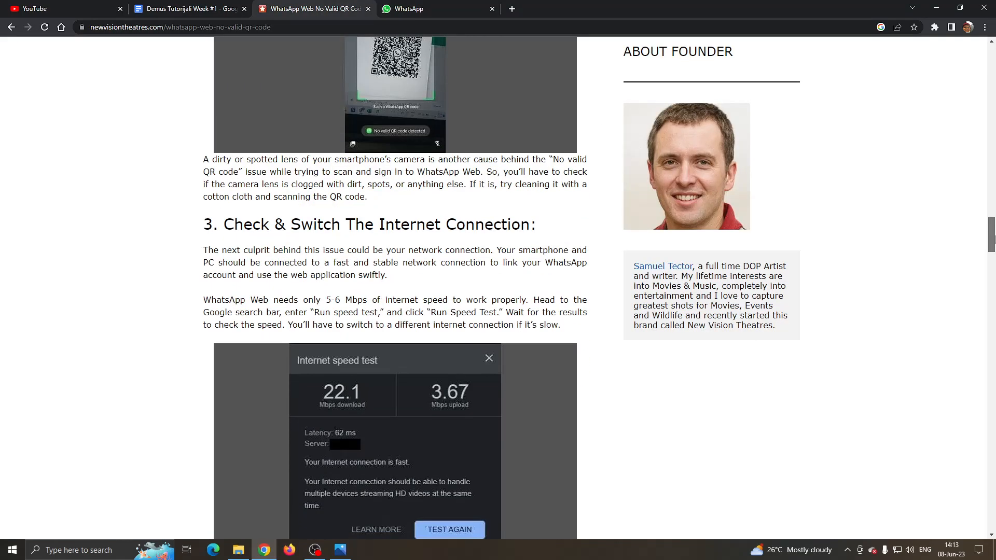
scroll("down", 3)
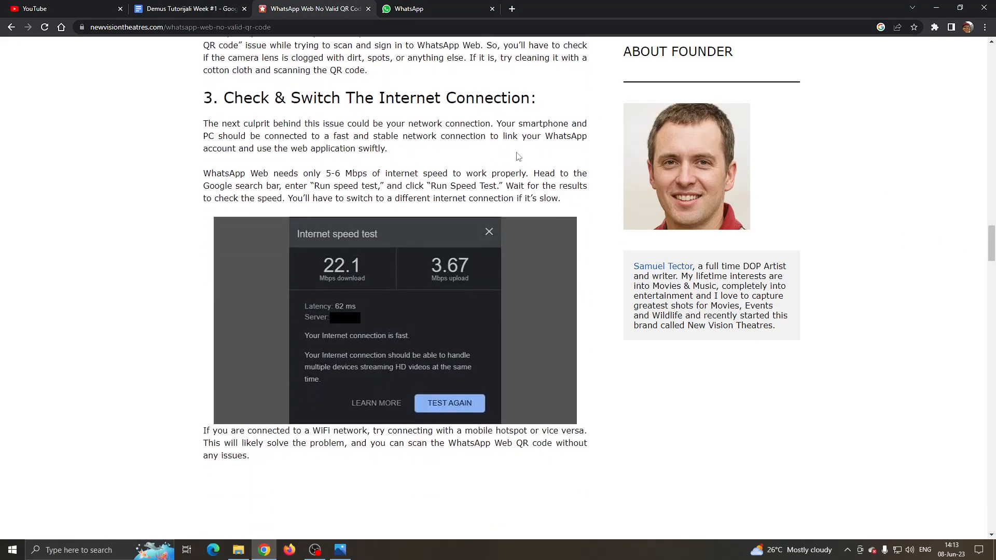
left_click(437, 8)
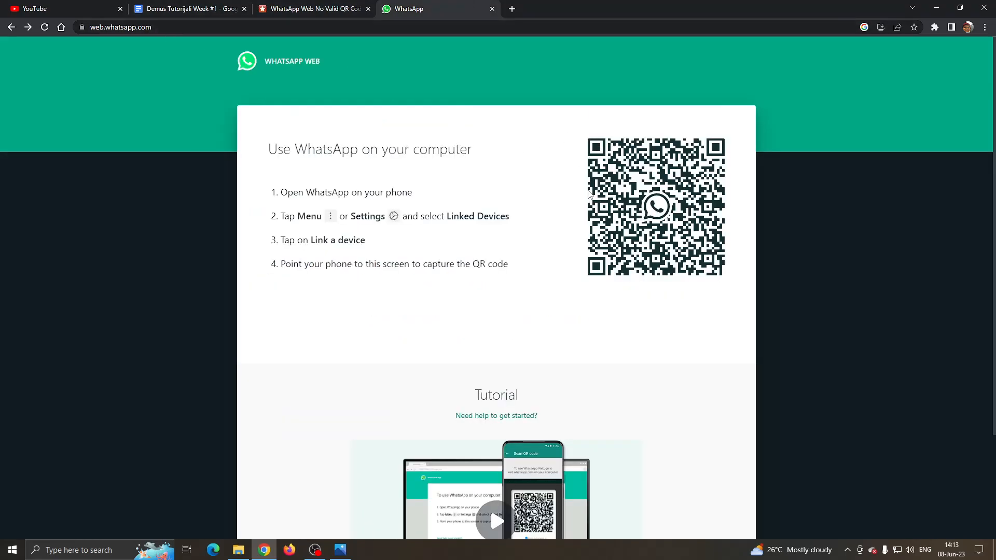
mouse_move(481, 192)
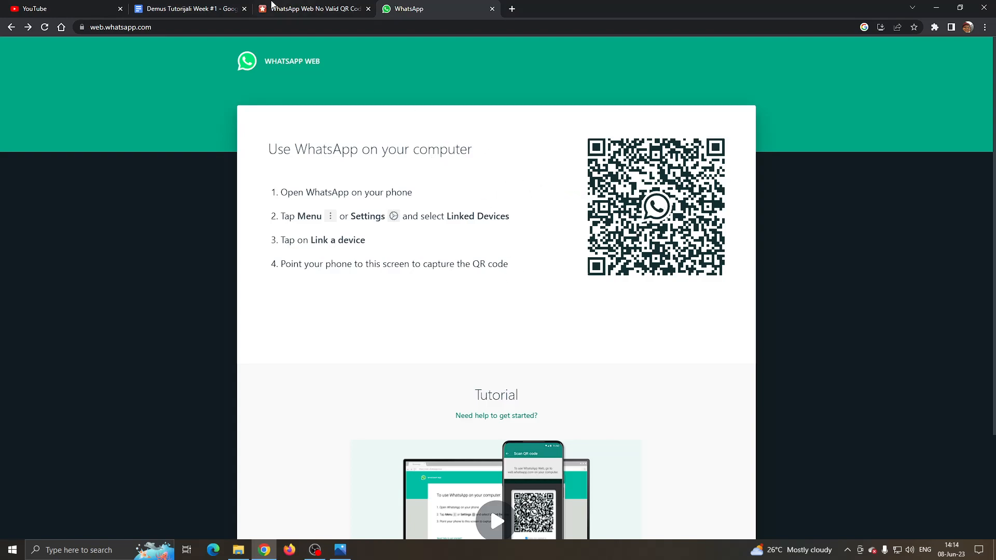
Read article fixes through section 7 (cache, browser, logout, desktop app), then view the QR page.
left_click(312, 8)
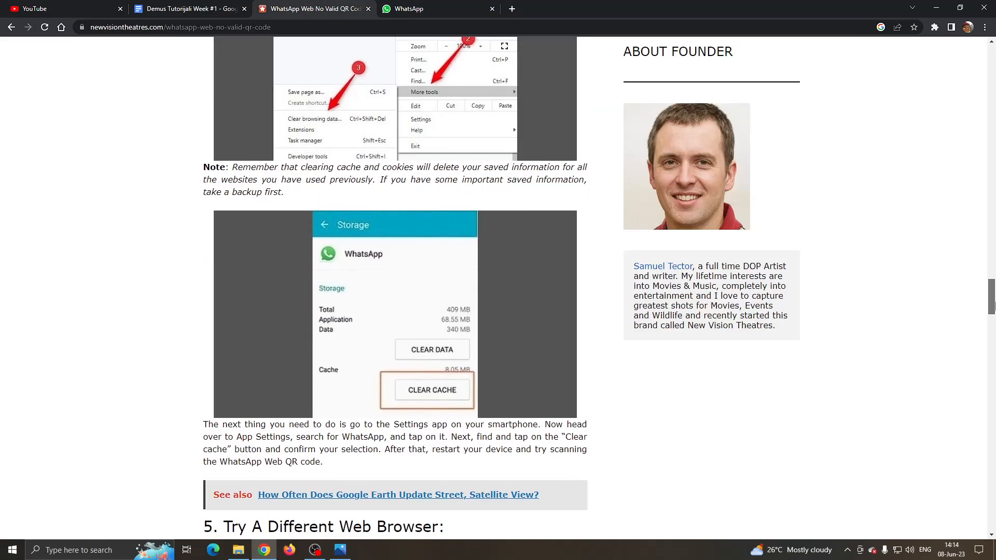
scroll("down", 3)
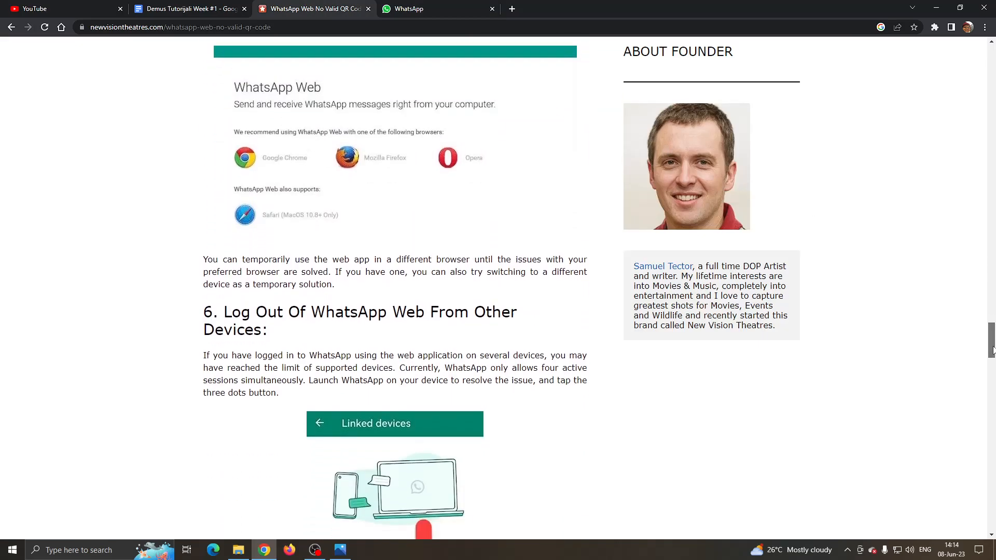
scroll("down", 3)
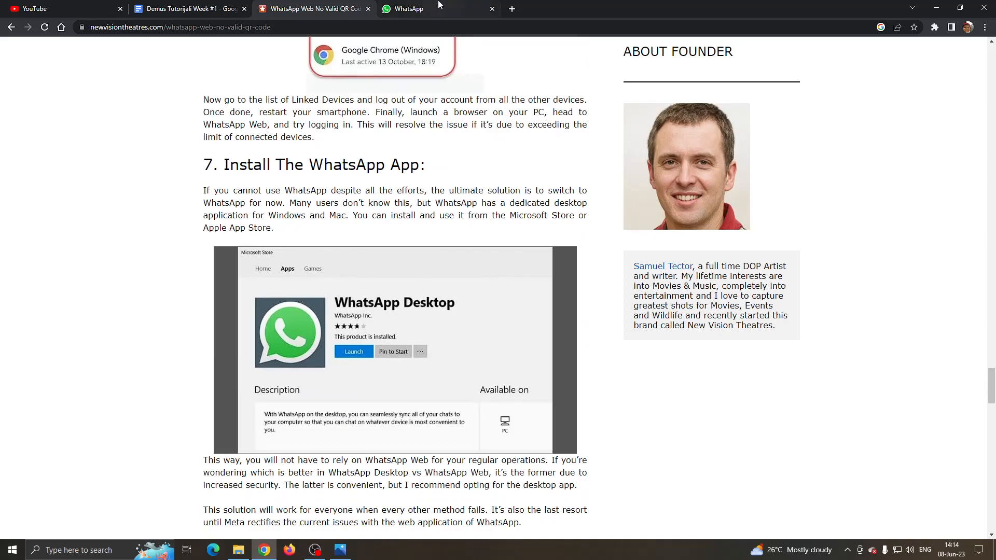
mouse_move(458, 49)
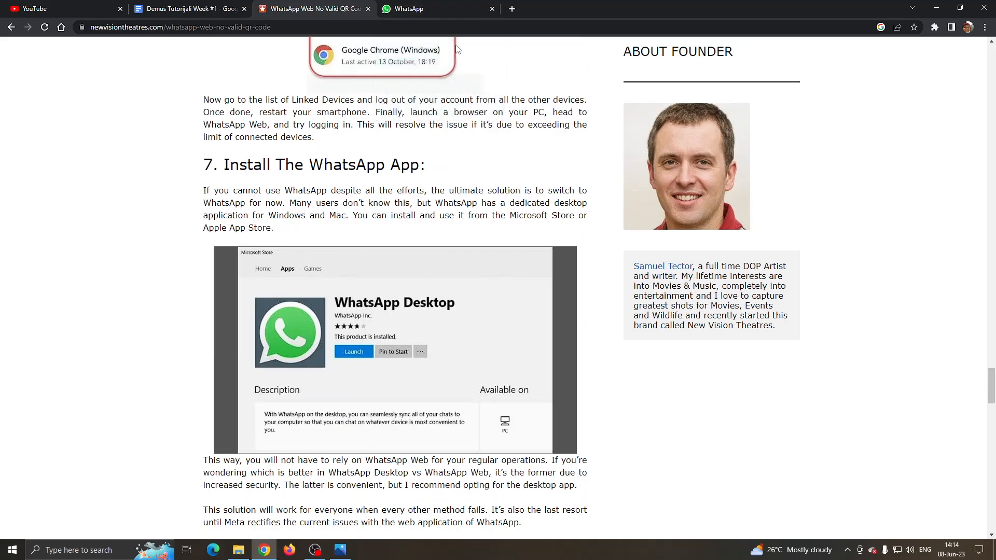
mouse_move(400, 213)
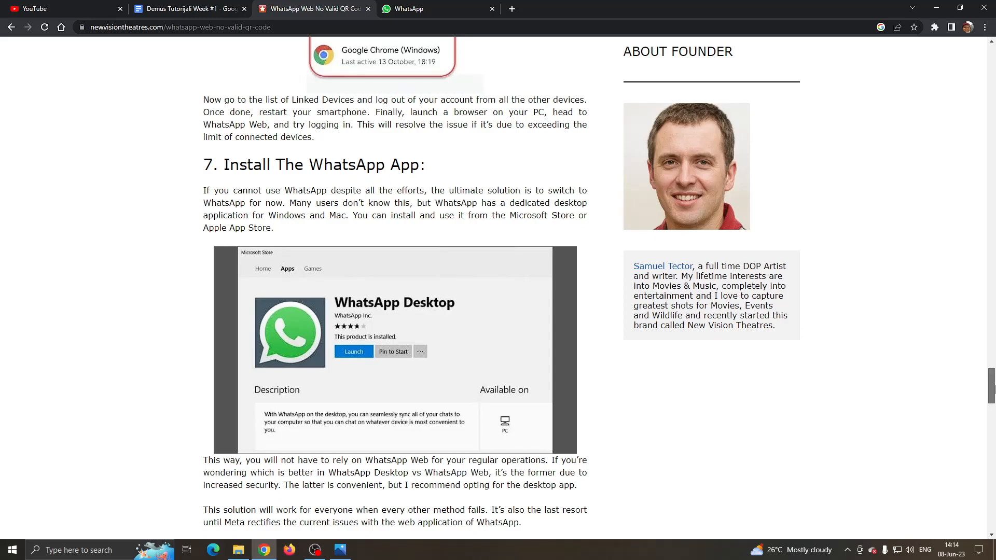
left_click(437, 8)
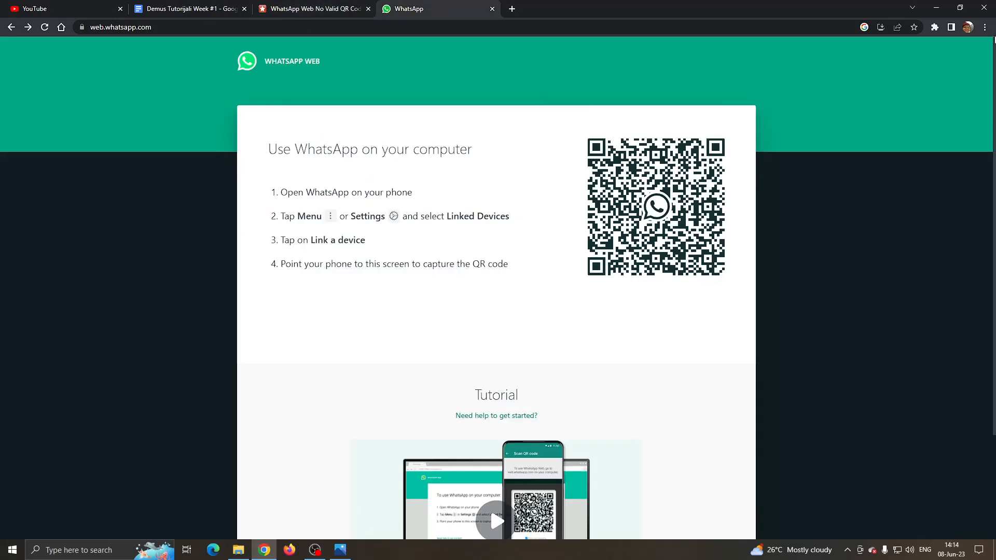
Open the History and Privacy settings pages from Chrome's menu, then view WhatsApp's refreshed QR code.
left_click(985, 26)
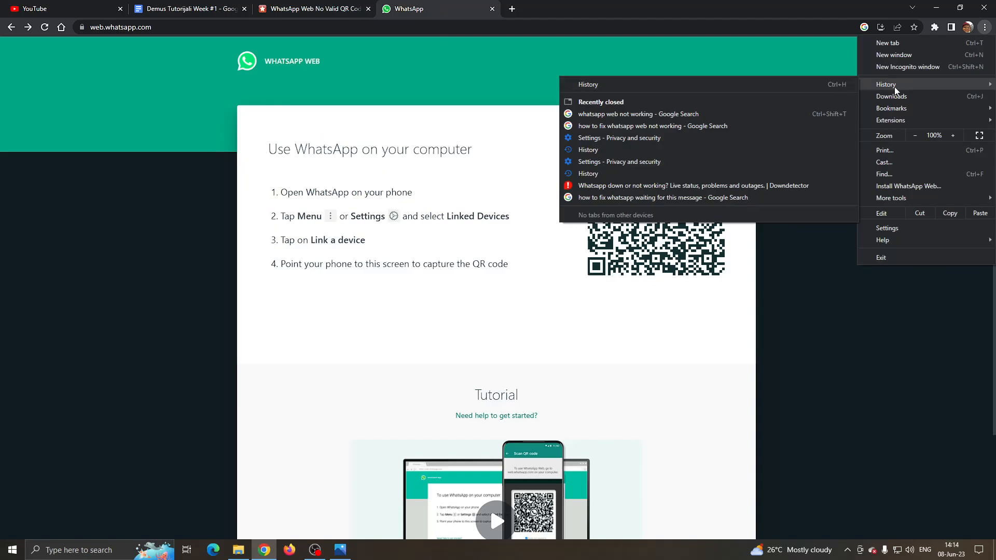
mouse_move(886, 92)
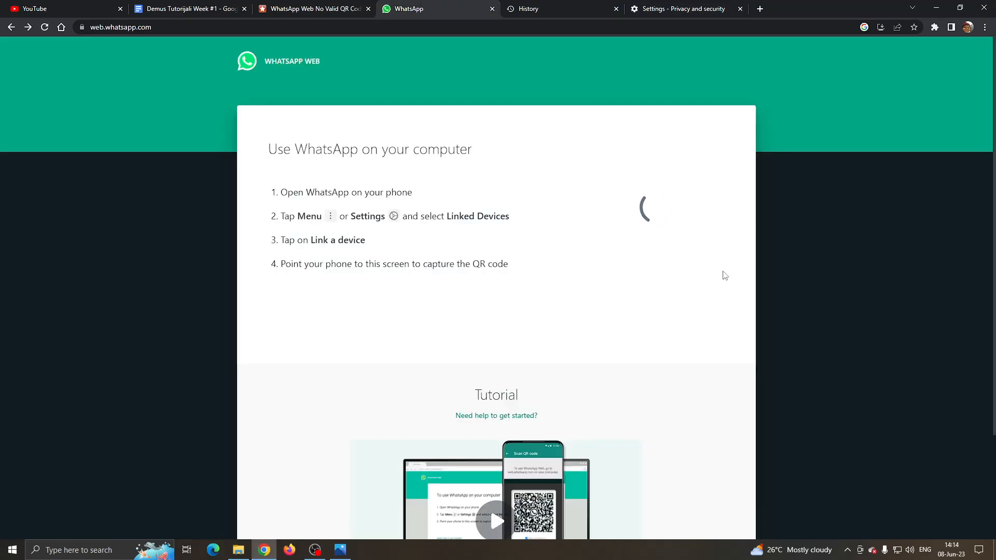
left_click(311, 8)
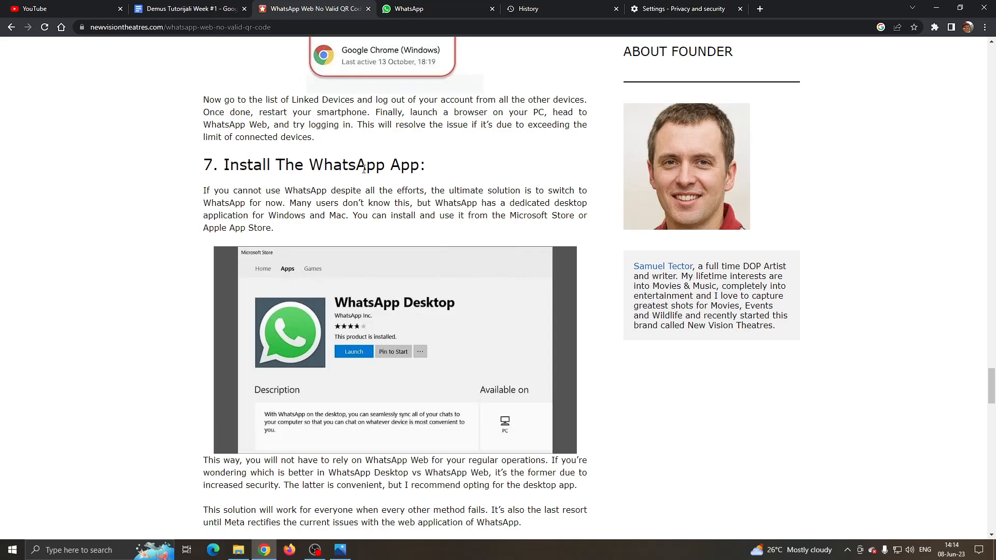
mouse_move(354, 184)
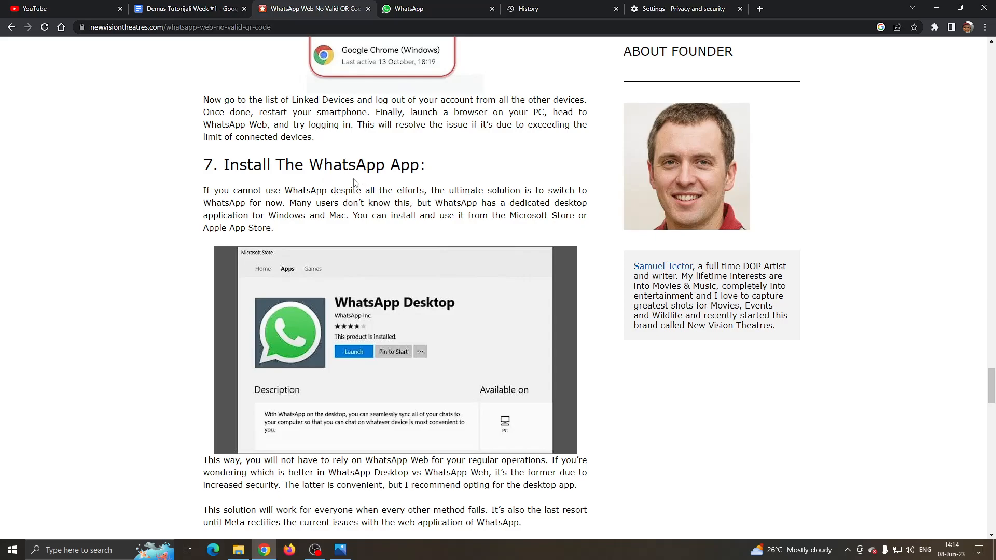
left_click(437, 9)
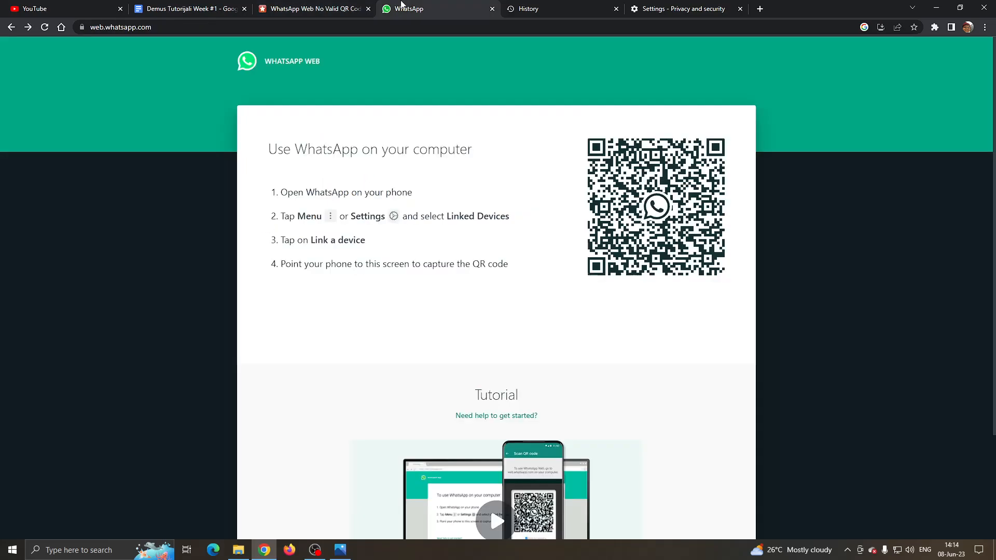
mouse_move(253, 107)
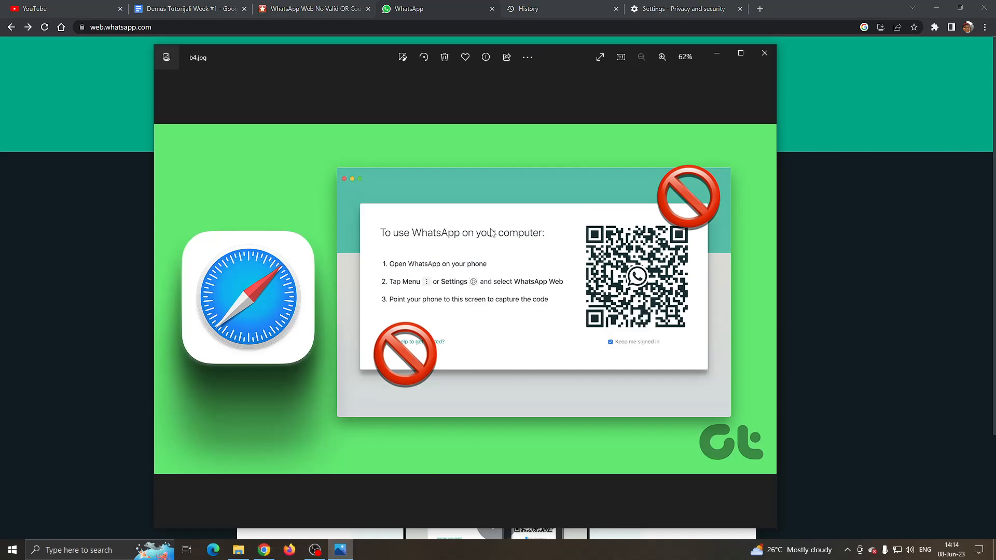
mouse_move(460, 221)
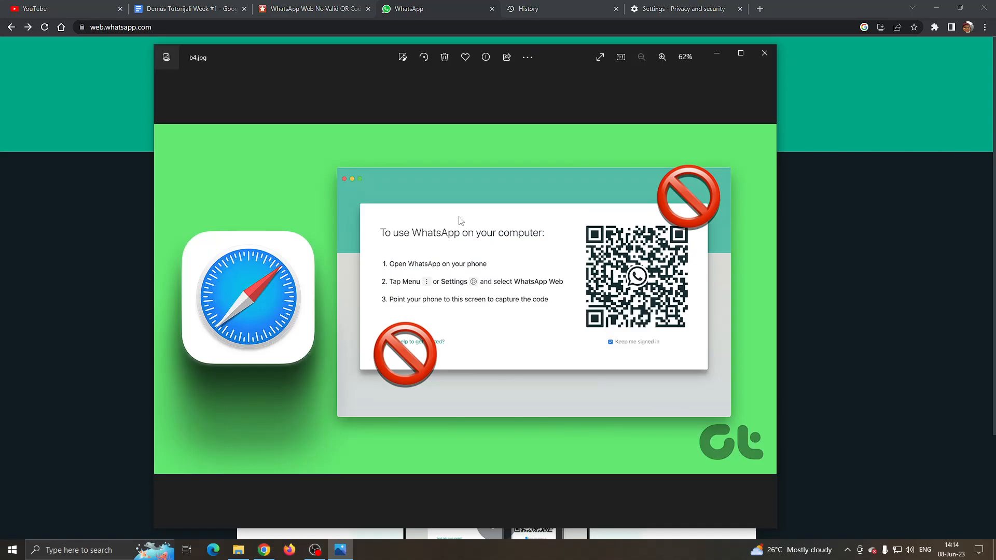